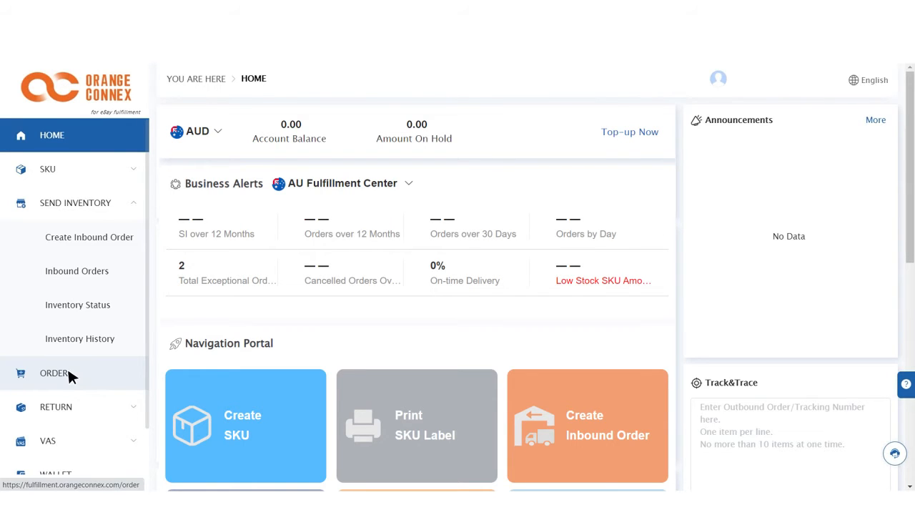
Open the Order page from the ORDER item in the left sidebar
{"action": "left_click", "coordinate": [53, 372]}
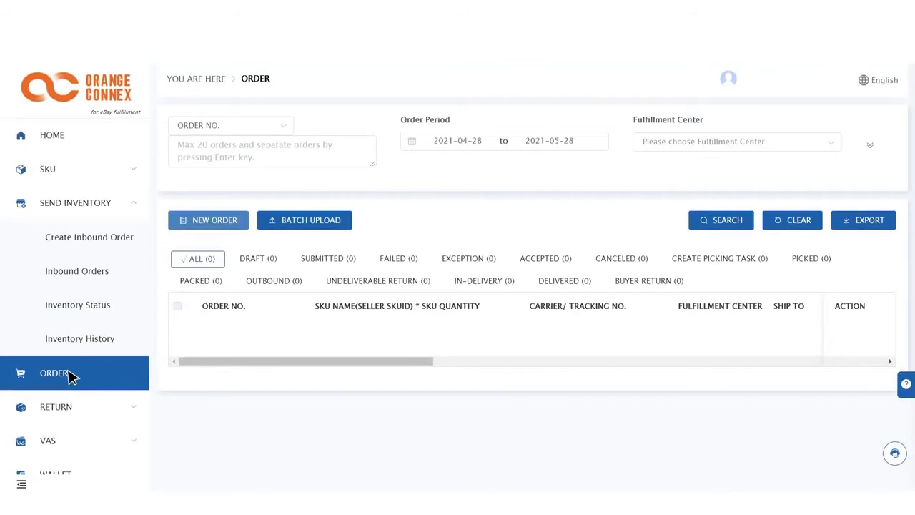
{"action": "mouse_move", "coordinate": [214, 220]}
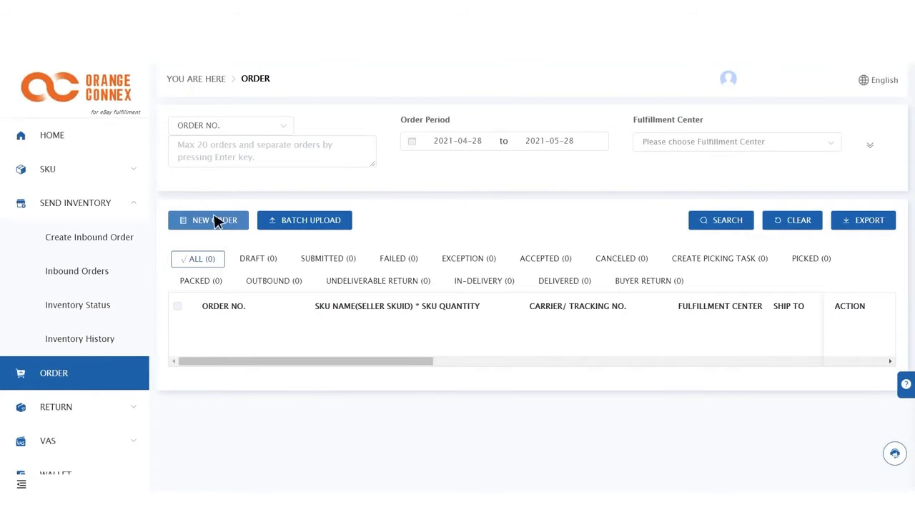
Submit a manual AU Fulfillment Center order with 123456789, then download the batch-upload template
{"action": "left_click", "coordinate": [208, 219]}
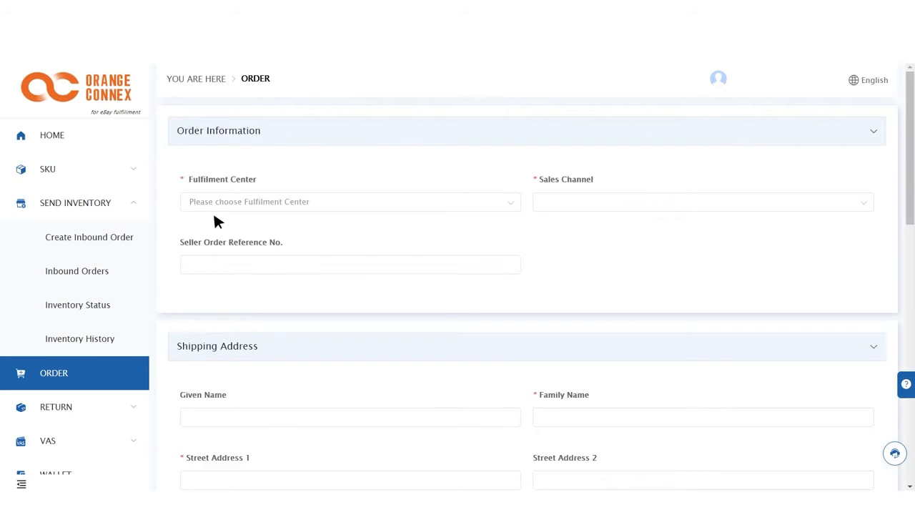
{"action": "left_click", "coordinate": [351, 201]}
{"action": "type", "text": "1234567"}
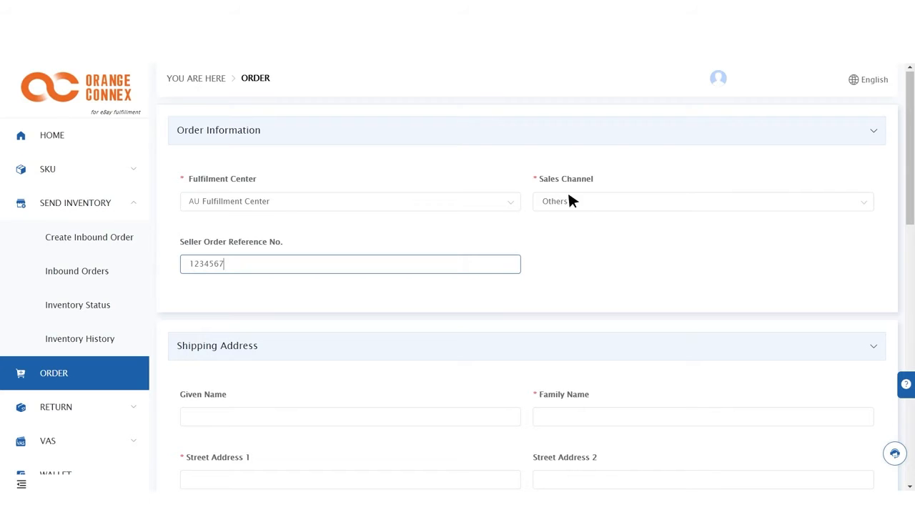
{"action": "scroll", "scroll_direction": "down", "scroll_amount": 3}
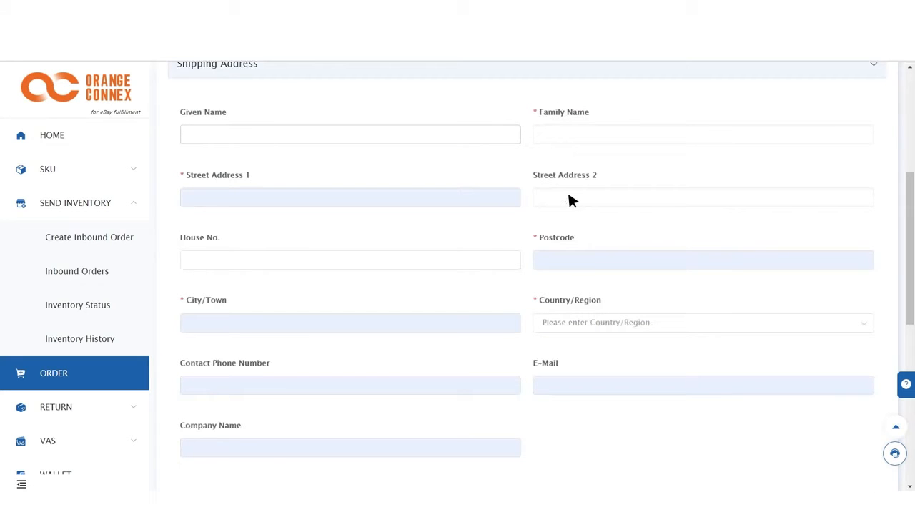
{"action": "type", "text": "123456789"}
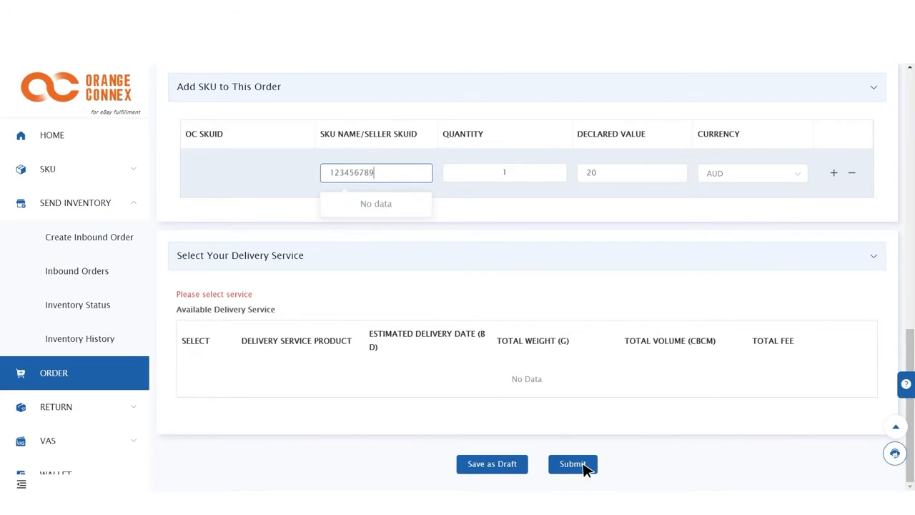
{"action": "left_click", "coordinate": [573, 463]}
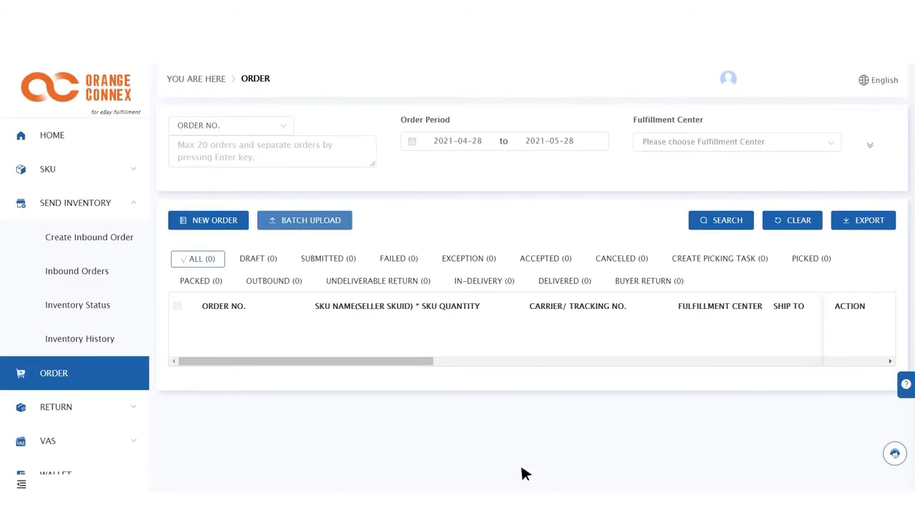
{"action": "left_click", "coordinate": [304, 220]}
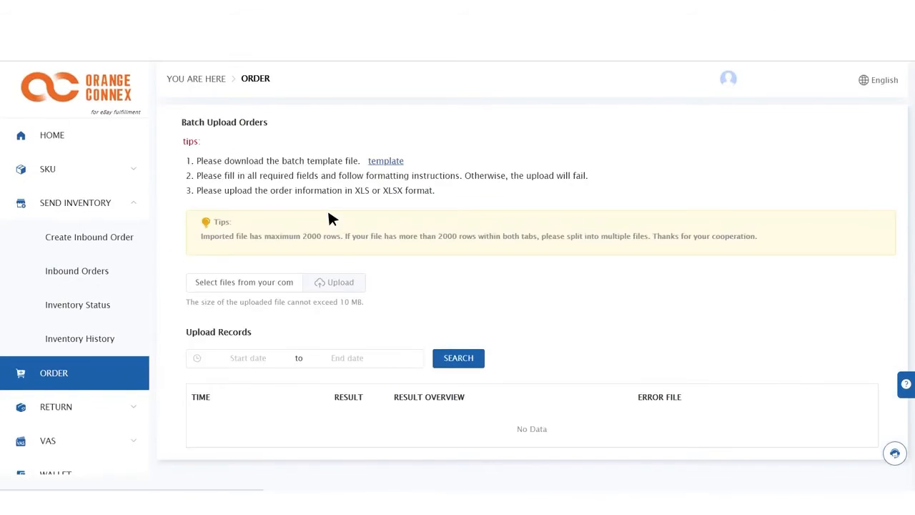
{"action": "mouse_move", "coordinate": [391, 161]}
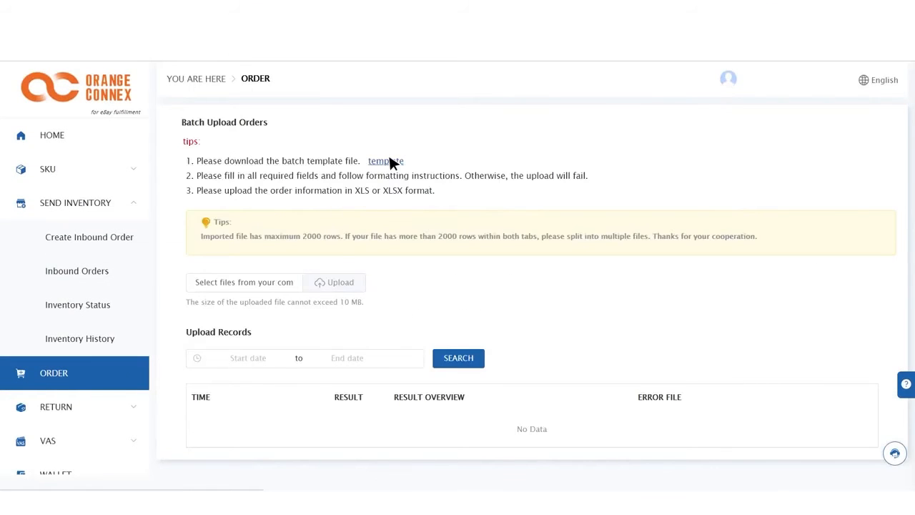
{"action": "left_click", "coordinate": [386, 161]}
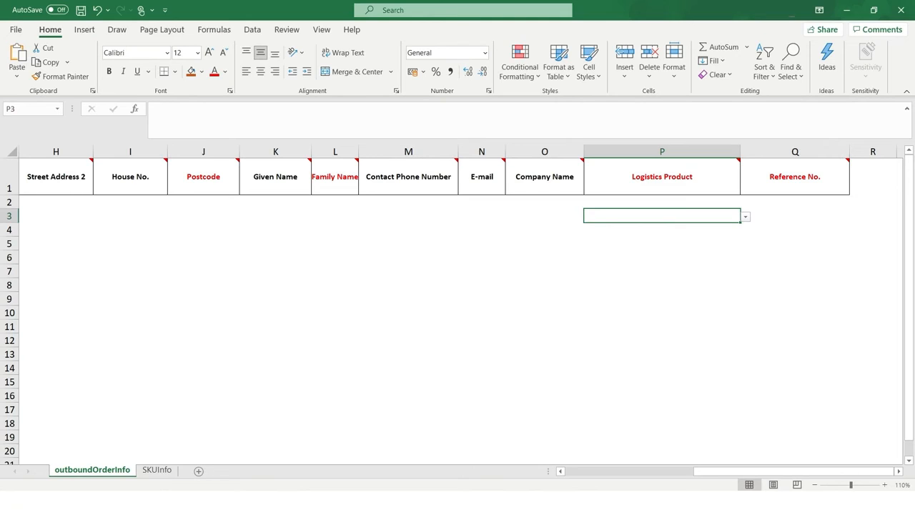
{"action": "mouse_move", "coordinate": [658, 247]}
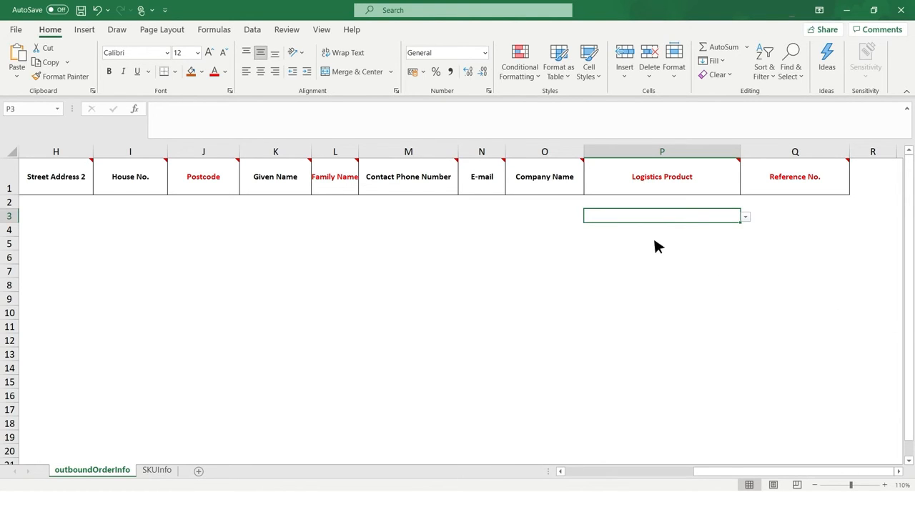
Enter reference 00001 in the template's order row, then subscribe to the eBay Seller Centre channel
{"action": "type", "text": "00001"}
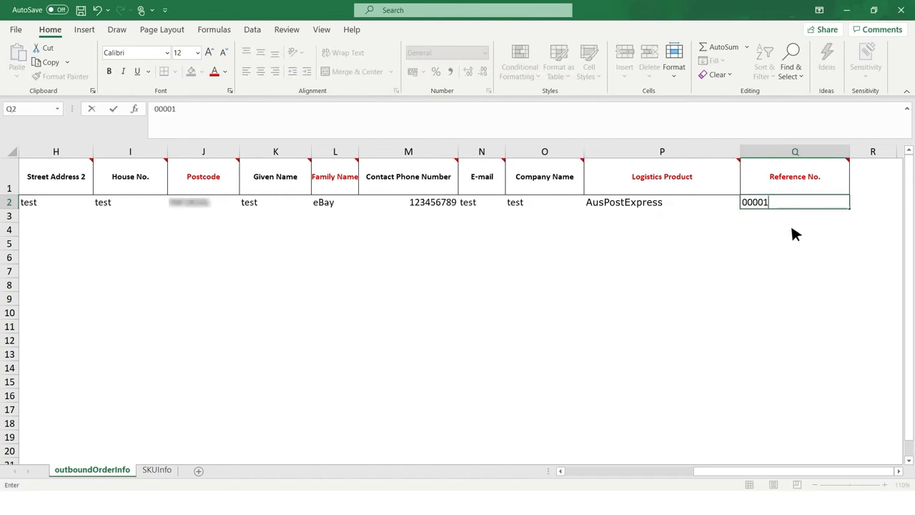
{"action": "mouse_move", "coordinate": [157, 471]}
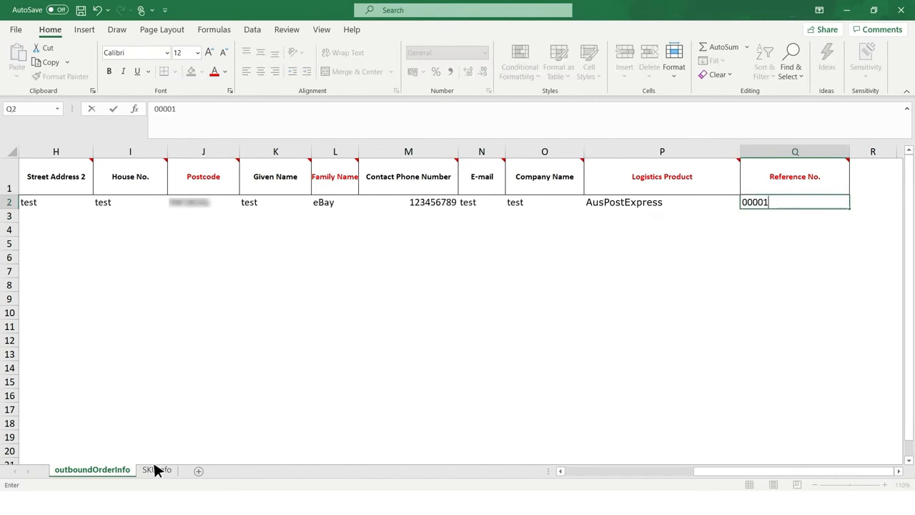
{"action": "left_click", "coordinate": [156, 470]}
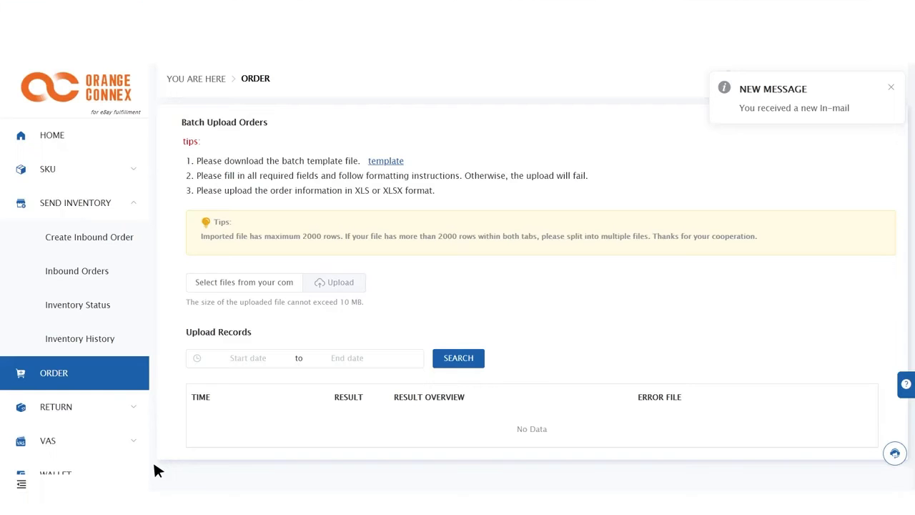
{"action": "left_click", "coordinate": [243, 282]}
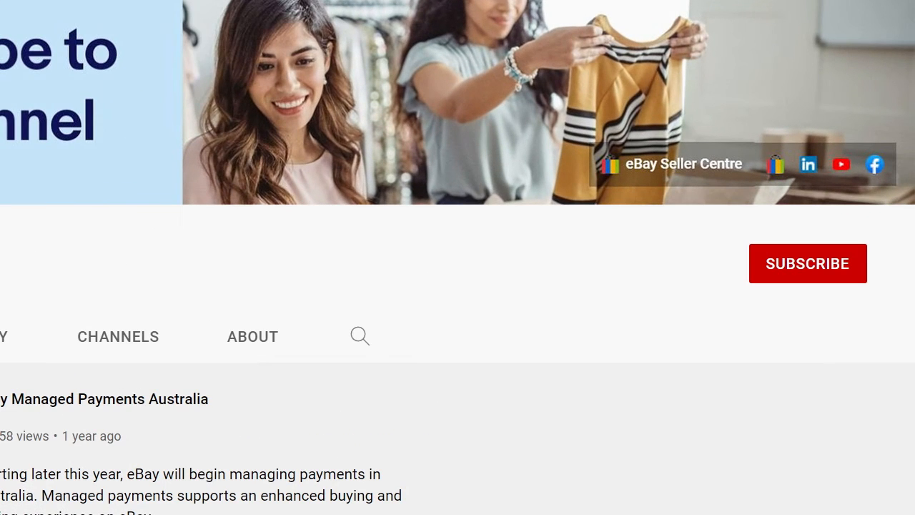
{"action": "left_click", "coordinate": [807, 263]}
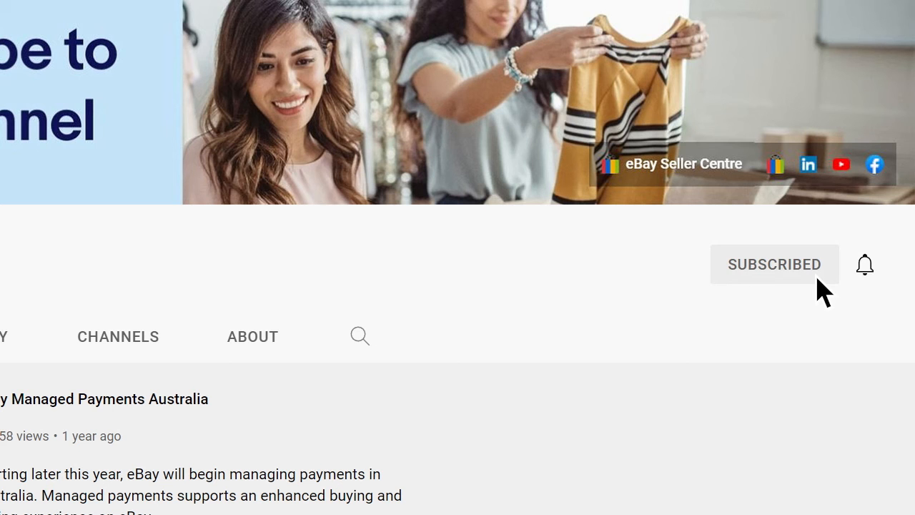